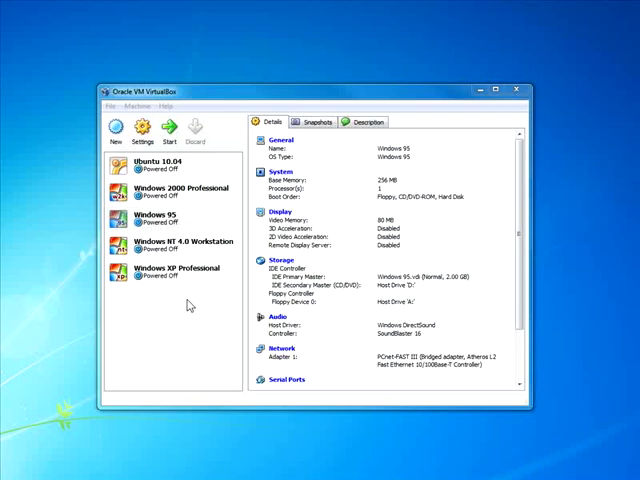
# Compare the Windows 95 and NT 4.0 machine settings, then start the Windows 95 VM
pyautogui.click(160, 219)
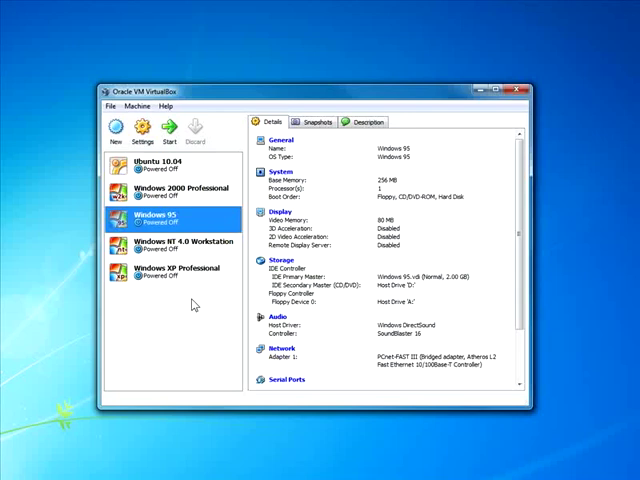
pyautogui.moveTo(205, 227)
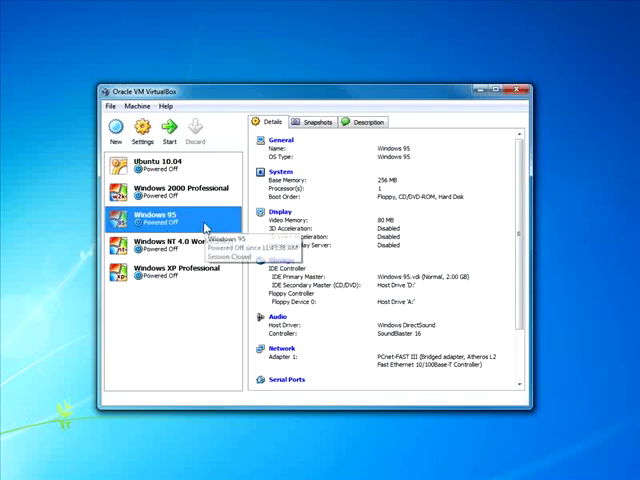
pyautogui.moveTo(190, 347)
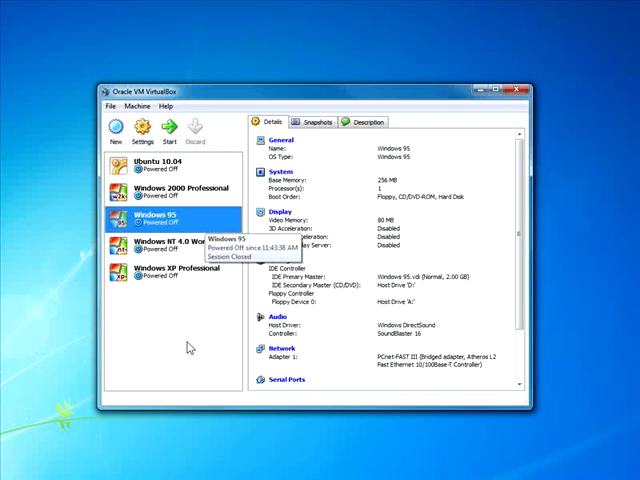
pyautogui.moveTo(190, 345)
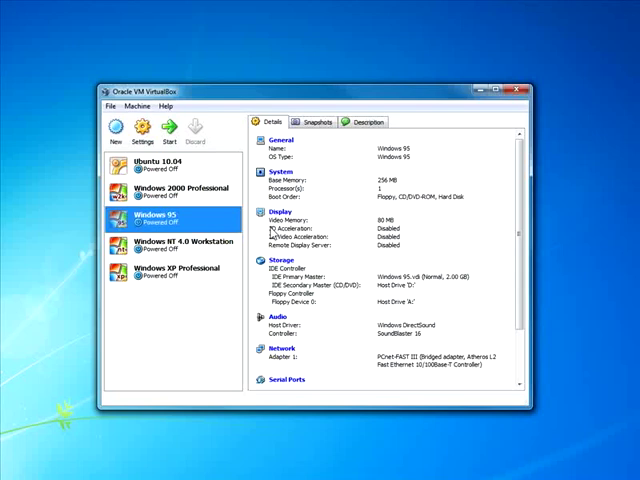
pyautogui.moveTo(128, 302)
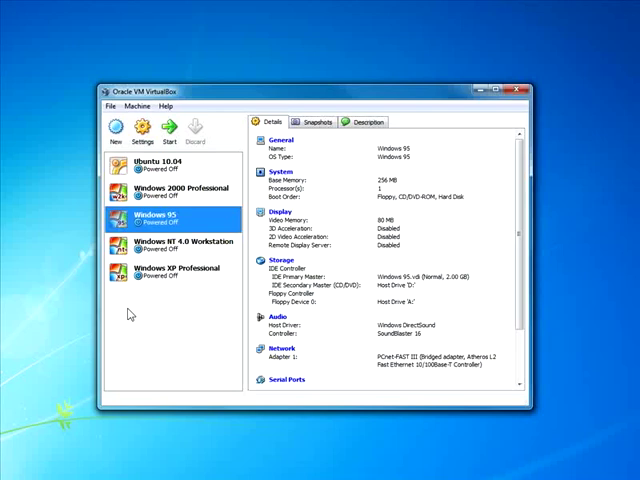
pyautogui.click(180, 242)
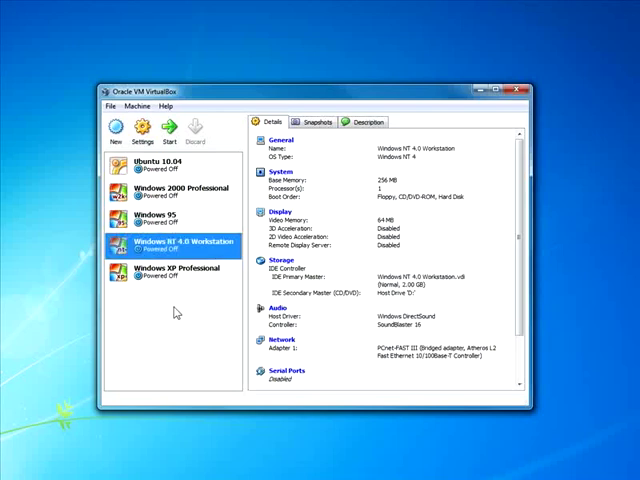
pyautogui.moveTo(168, 322)
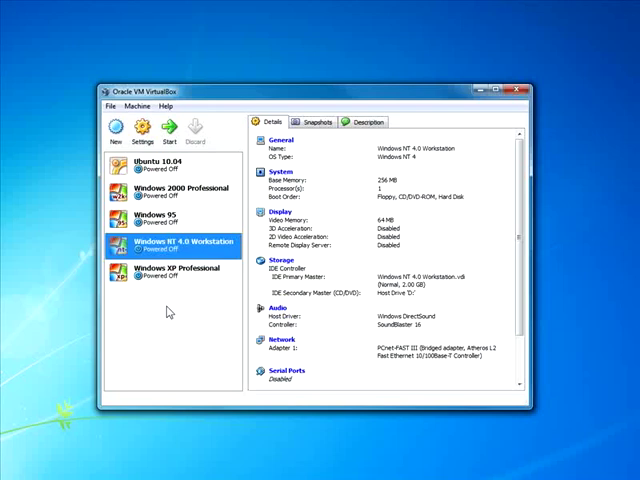
pyautogui.moveTo(287, 250)
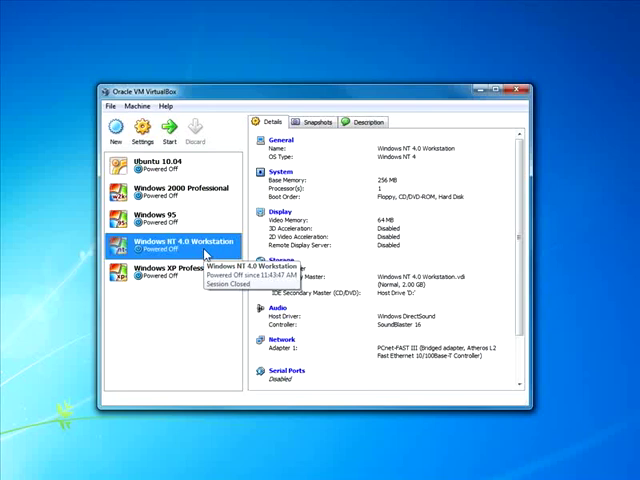
pyautogui.click(155, 219)
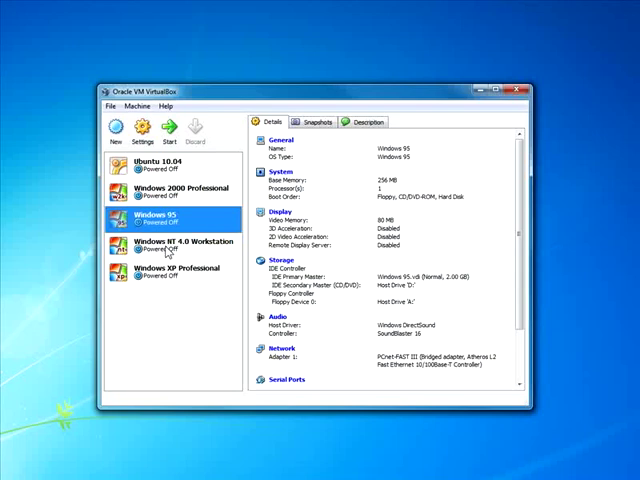
pyautogui.click(180, 243)
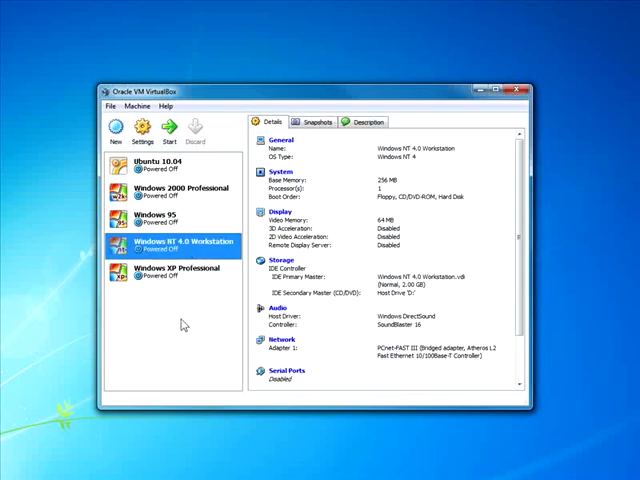
pyautogui.moveTo(141, 322)
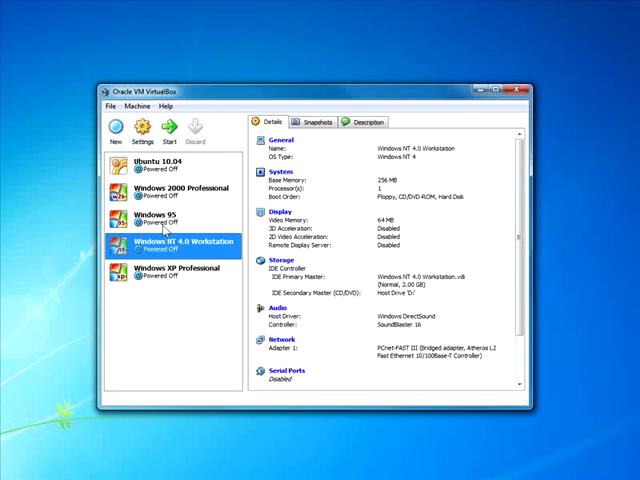
pyautogui.click(156, 220)
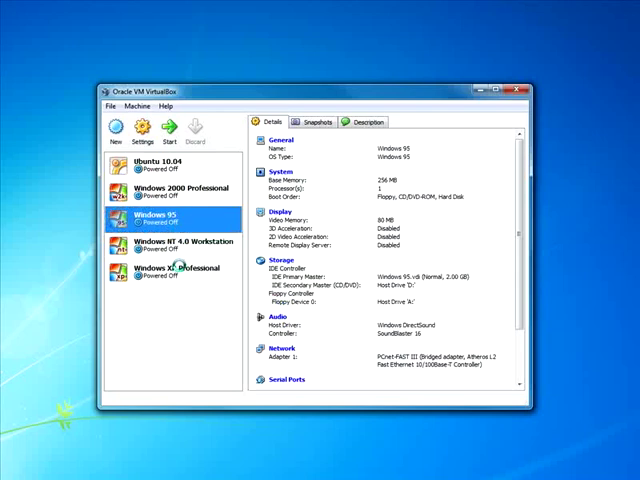
pyautogui.click(165, 130)
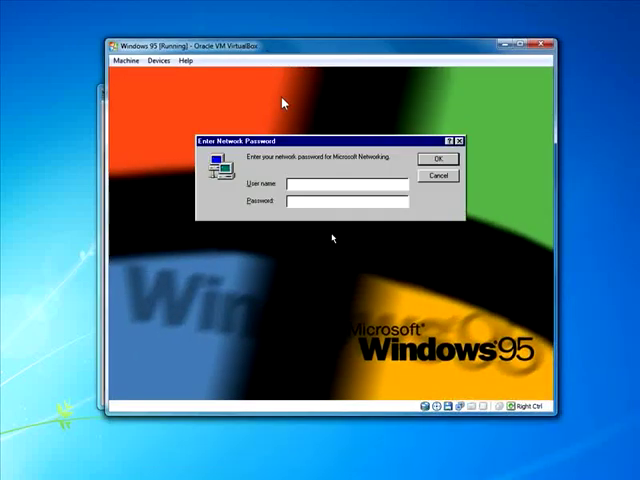
pyautogui.moveTo(374, 221)
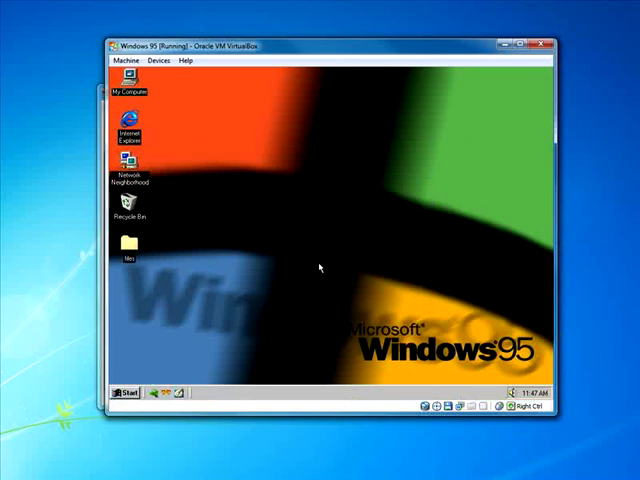
pyautogui.moveTo(143, 322)
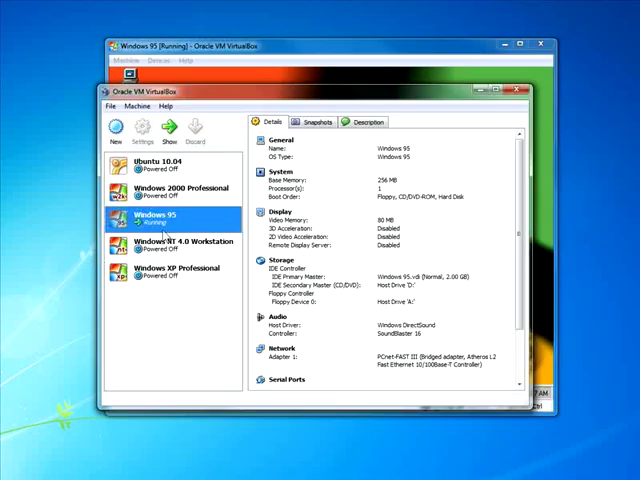
# Start the Windows NT 4.0 Workstation VM and send Ctrl+Alt+Del to reach its logon dialog
pyautogui.click(175, 244)
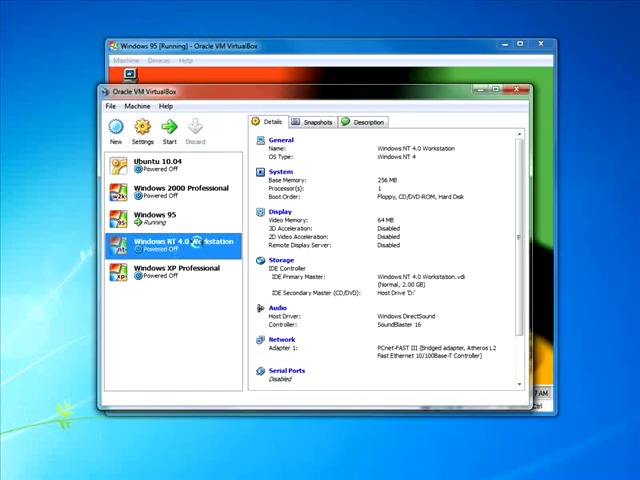
pyautogui.click(170, 131)
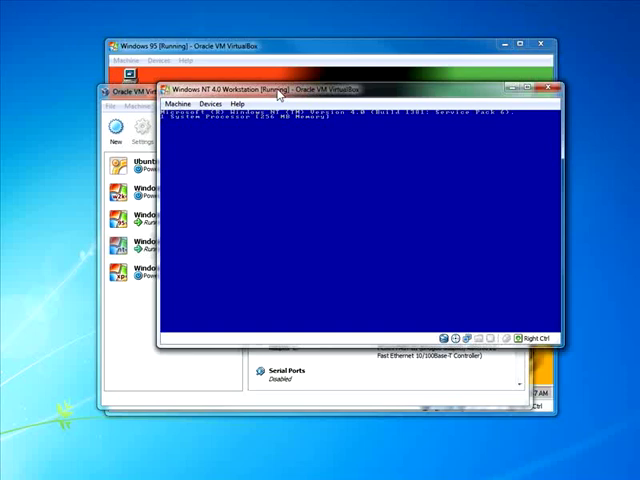
pyautogui.moveTo(292, 169)
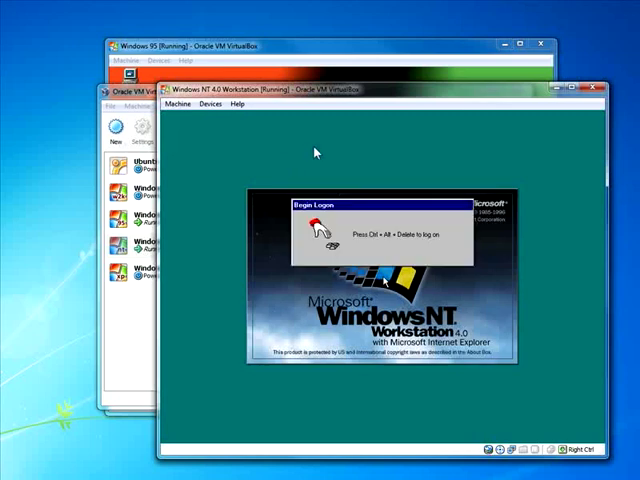
pyautogui.press('ctrl+alt+delete')
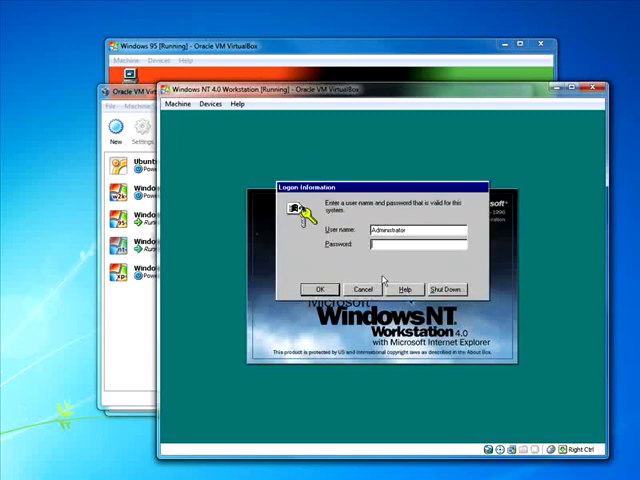
# Submit the Windows NT 4.0 logon
pyautogui.click(318, 289)
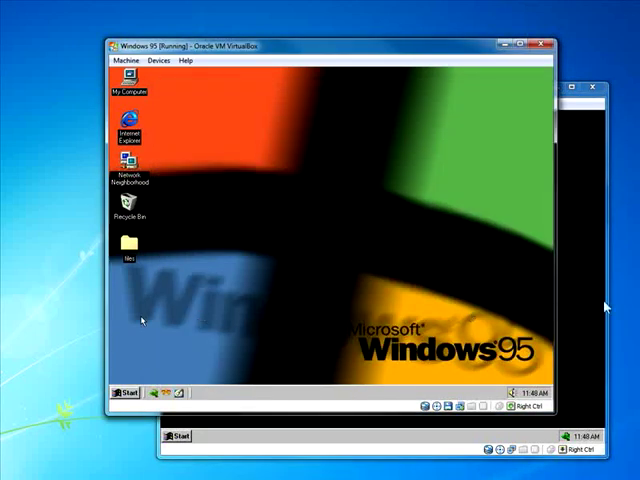
pyautogui.moveTo(90, 351)
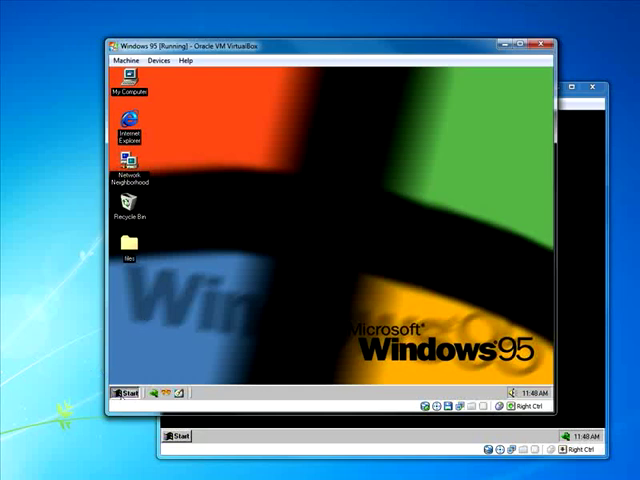
# Open the Windows 95 Start menu for side-by-side comparison
pyautogui.click(123, 394)
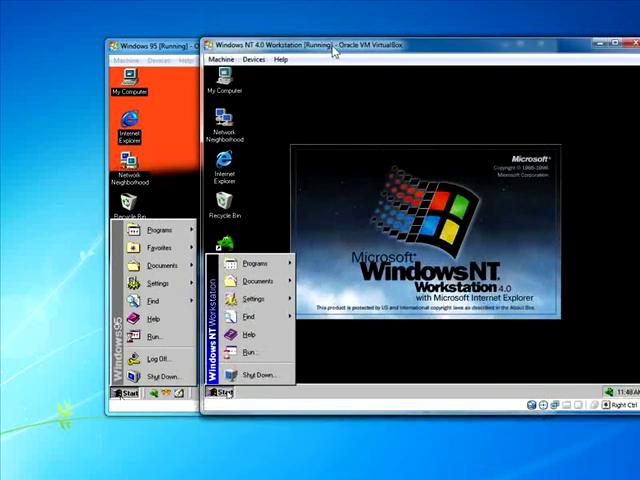
pyautogui.moveTo(298, 320)
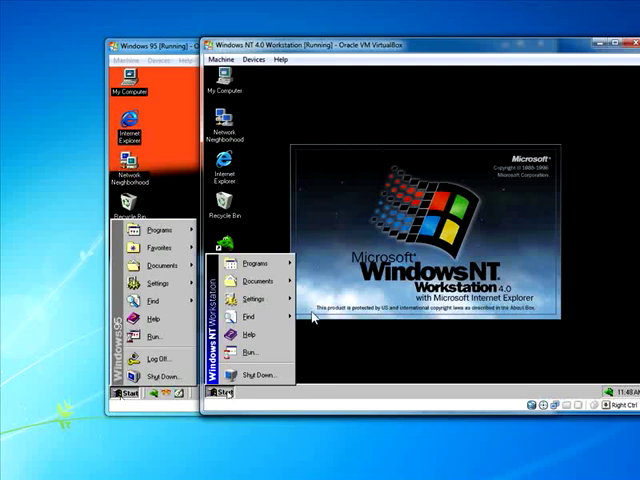
pyautogui.moveTo(320, 342)
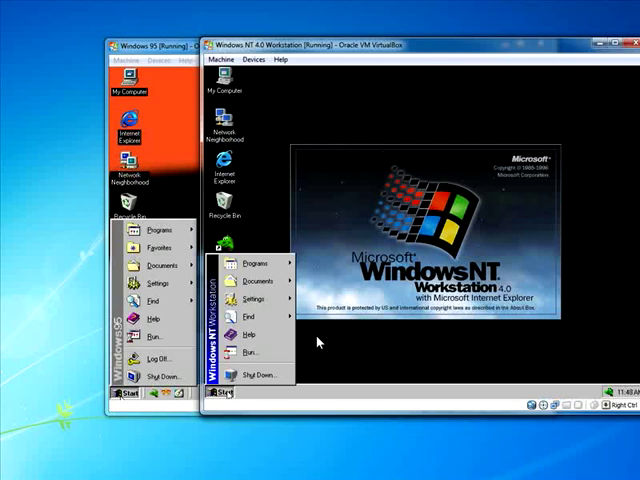
pyautogui.moveTo(318, 341)
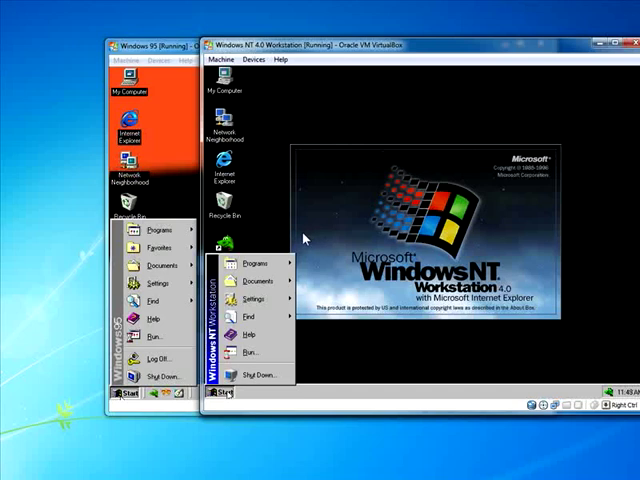
pyautogui.moveTo(320, 237)
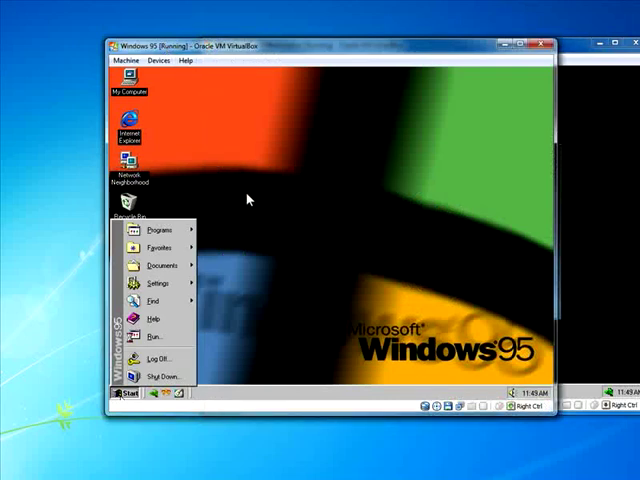
pyautogui.moveTo(235, 241)
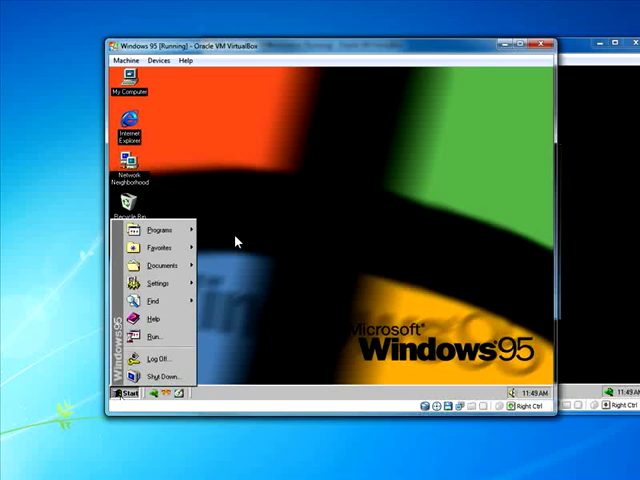
pyautogui.moveTo(238, 315)
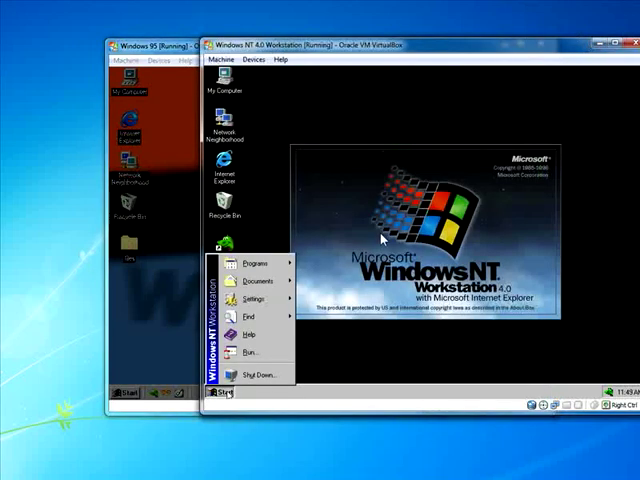
pyautogui.moveTo(260, 374)
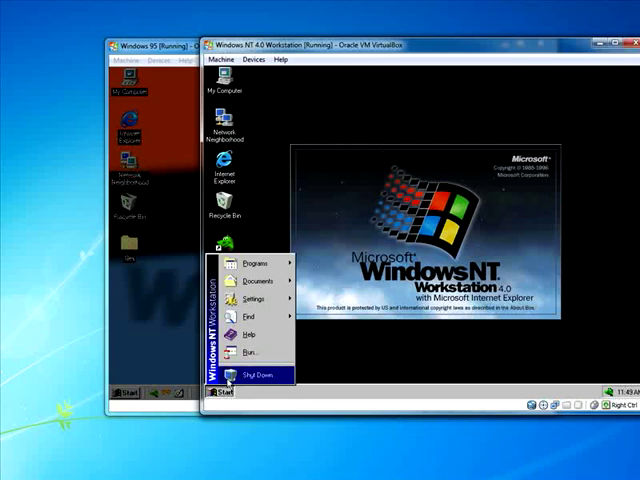
# Choose Shut Down from the Windows NT 4.0 Start menu
pyautogui.click(251, 371)
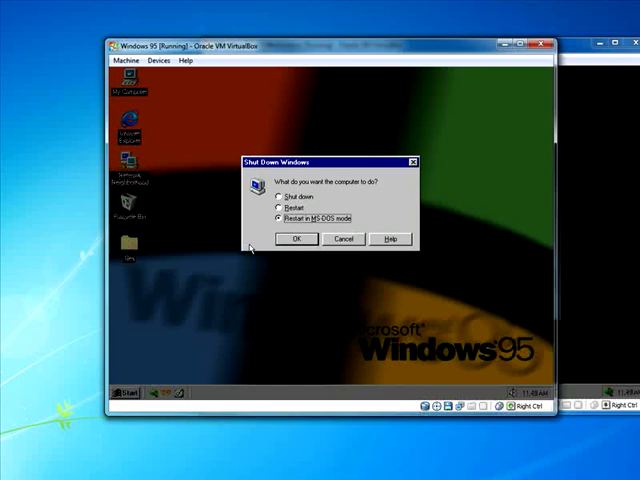
pyautogui.moveTo(259, 233)
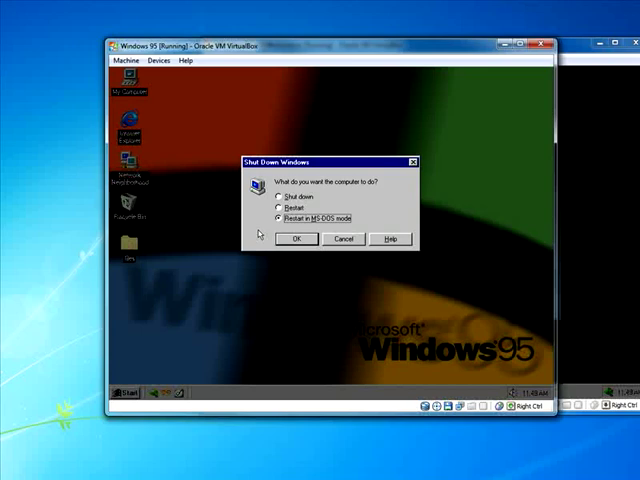
# Restart Windows 95 in MS-DOS mode, go to C:\Windows\Command, then exit DOS
pyautogui.click(295, 239)
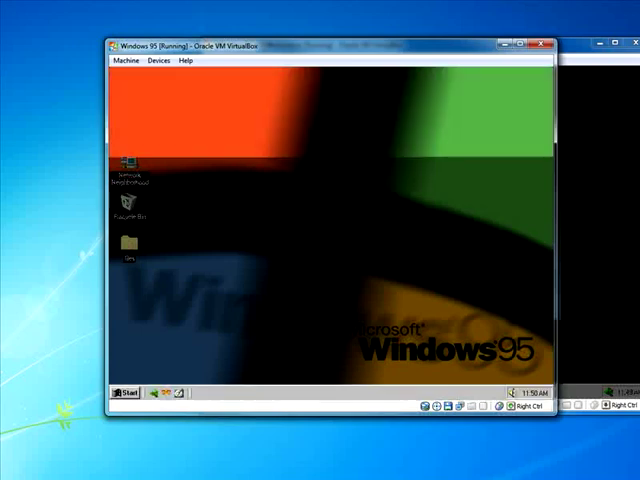
pyautogui.click(125, 395)
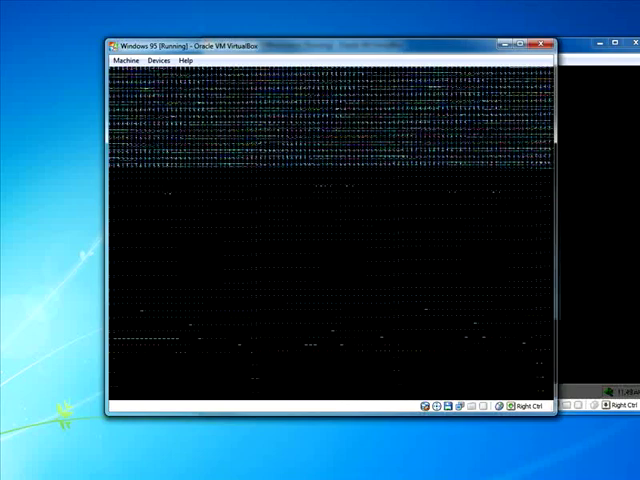
pyautogui.write('cd\\')
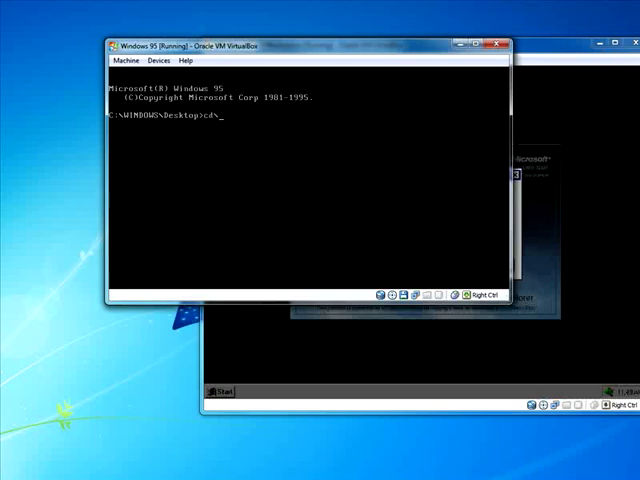
pyautogui.write('windows\\command')
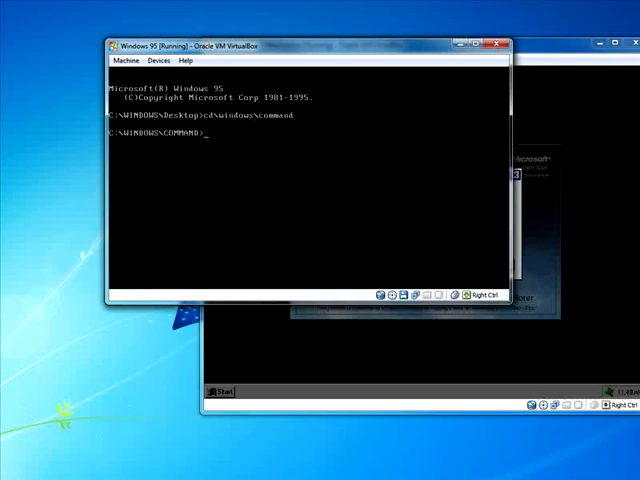
pyautogui.moveTo(202, 153)
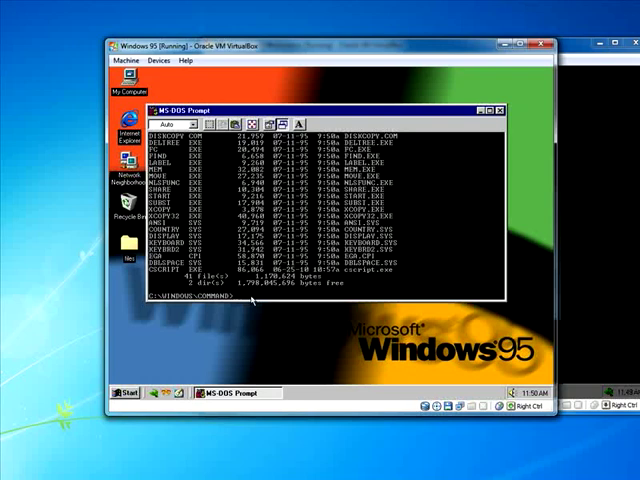
pyautogui.write('exit')
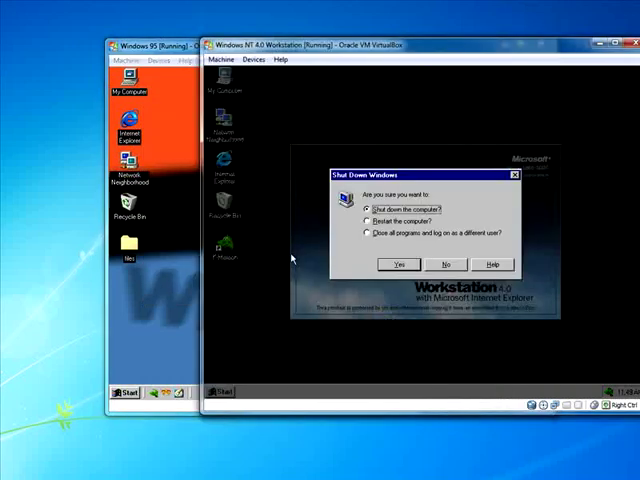
# Cancel the NT shutdown and browse drive C: to the Winnt folder in Explorer
pyautogui.click(398, 264)
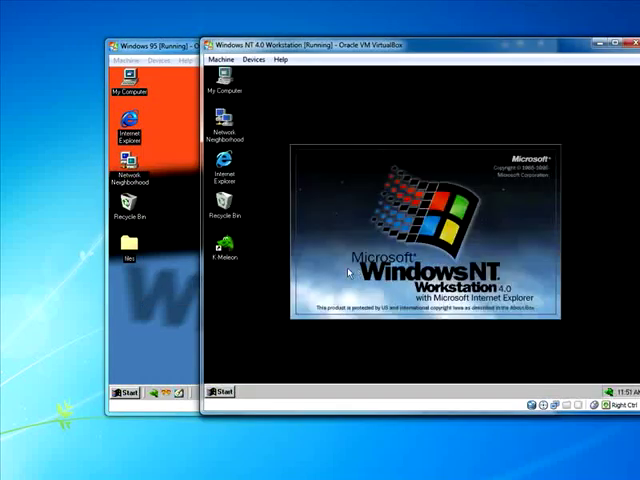
pyautogui.doubleClick(220, 91)
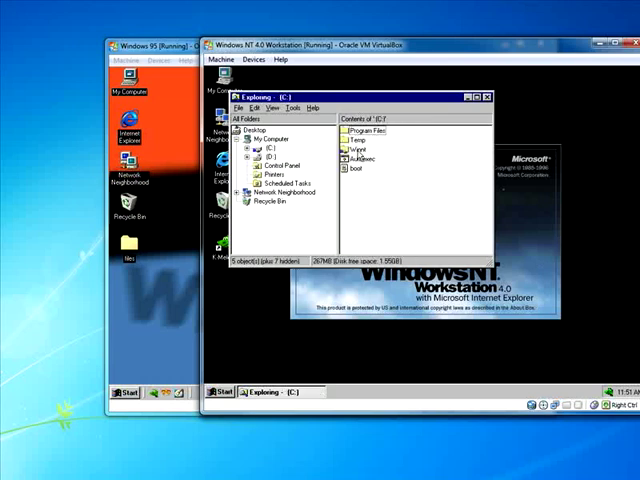
pyautogui.click(357, 144)
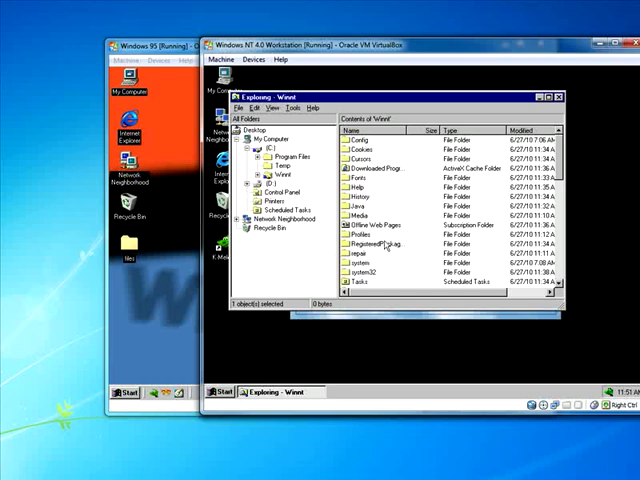
pyautogui.moveTo(600, 192)
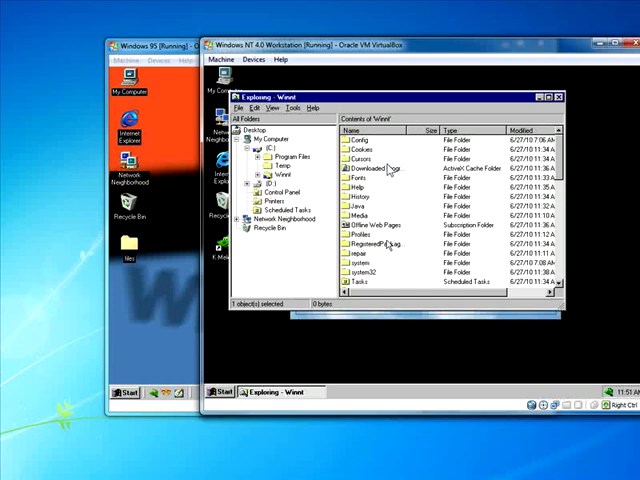
pyautogui.moveTo(393, 199)
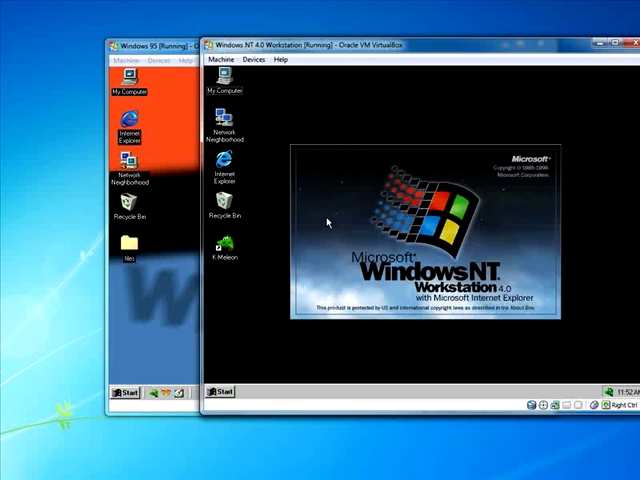
pyautogui.moveTo(302, 253)
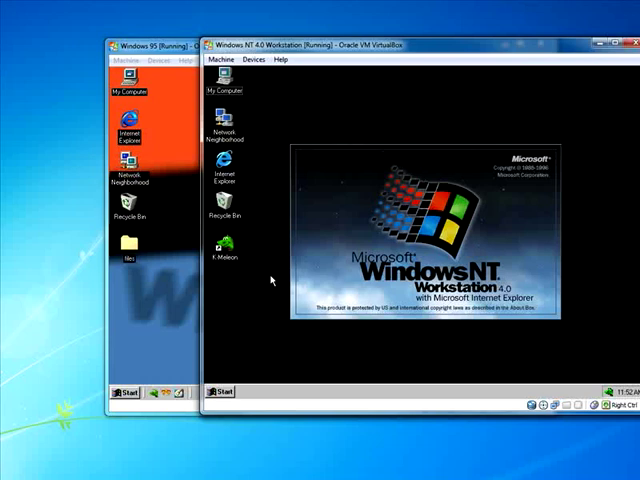
pyautogui.moveTo(277, 289)
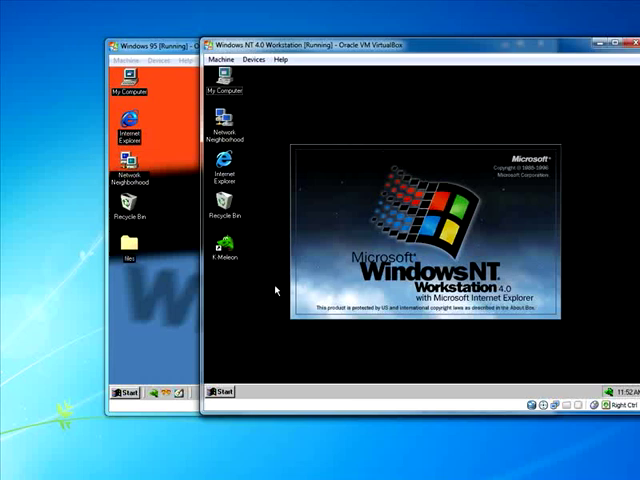
pyautogui.moveTo(353, 163)
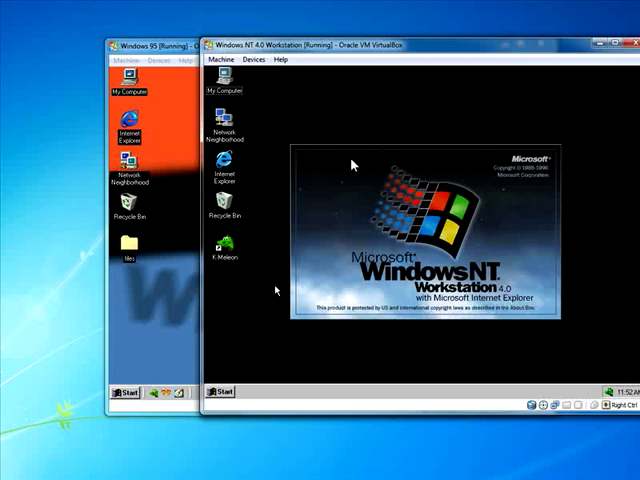
pyautogui.moveTo(318, 177)
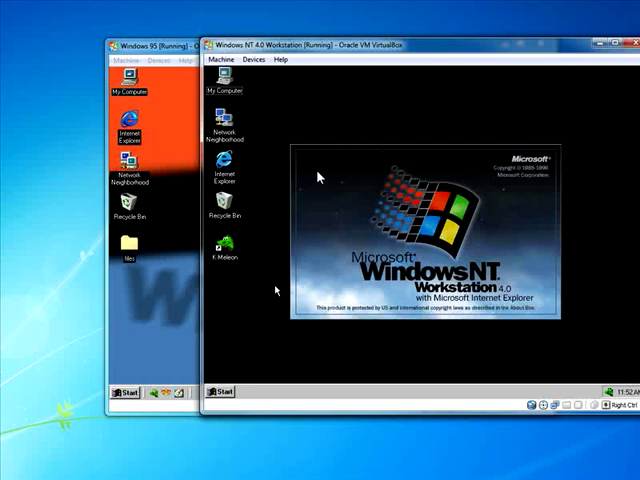
pyautogui.moveTo(305, 198)
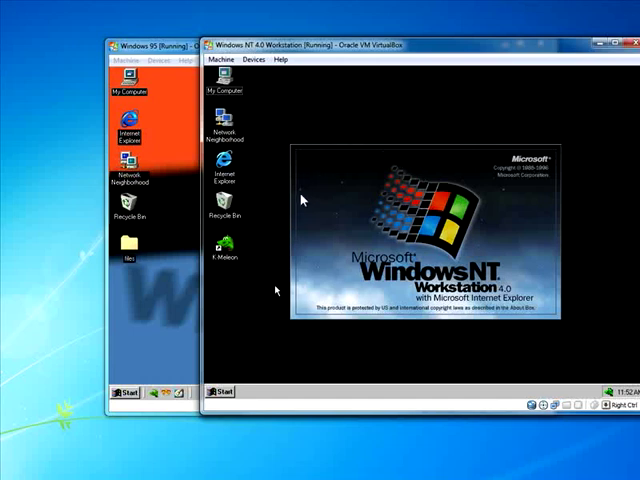
pyautogui.moveTo(309, 213)
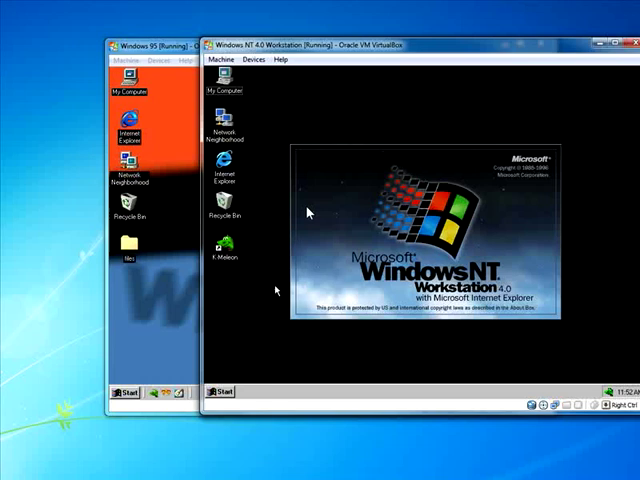
pyautogui.moveTo(285, 225)
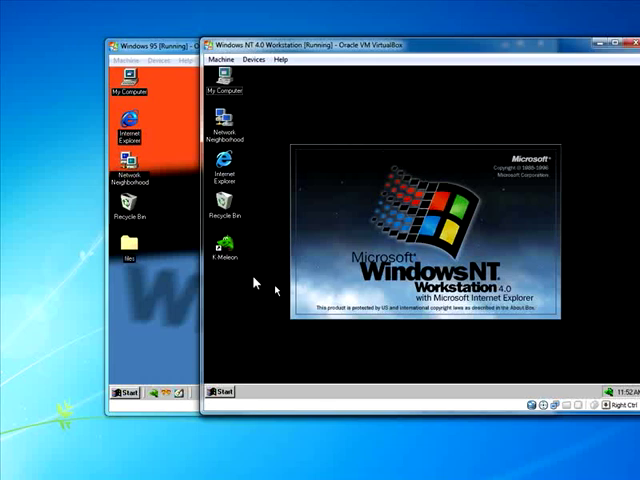
pyautogui.moveTo(279, 192)
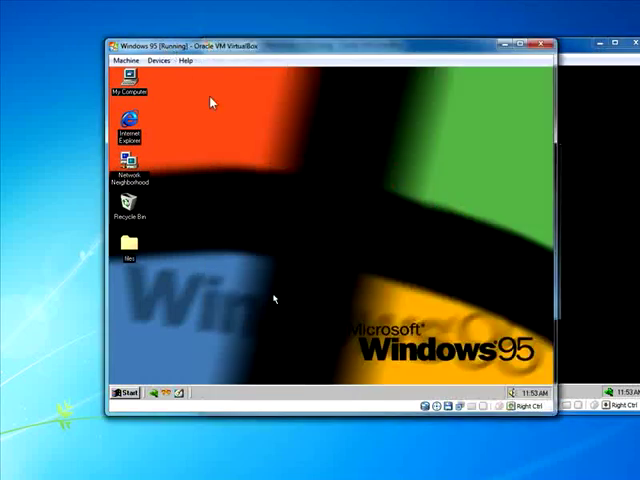
pyautogui.moveTo(221, 210)
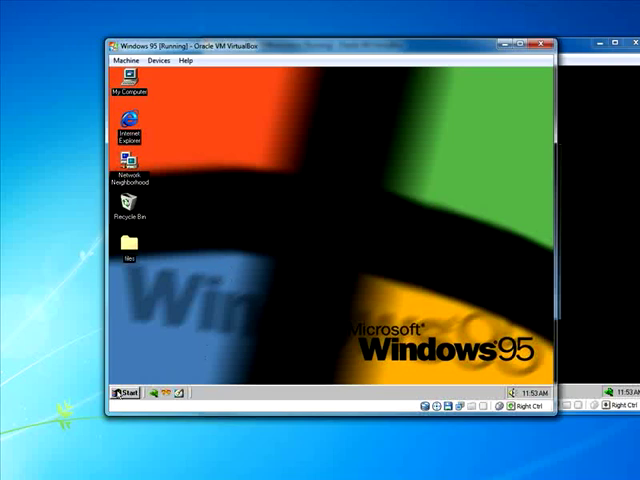
# Shut down Windows 95 with 'Restart in MS-DOS mode' selected and confirm
pyautogui.click(123, 394)
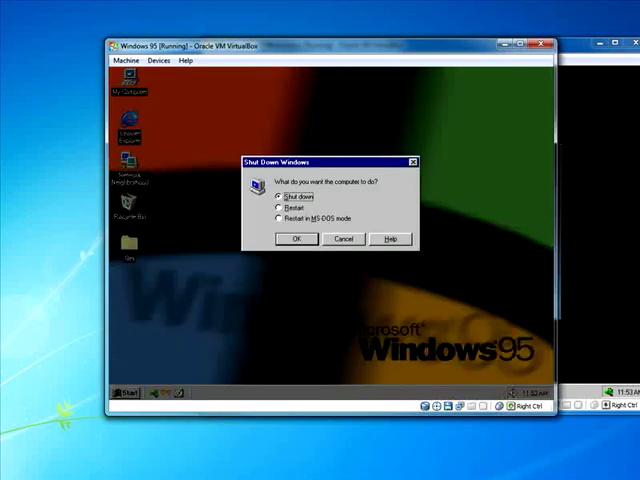
pyautogui.click(278, 218)
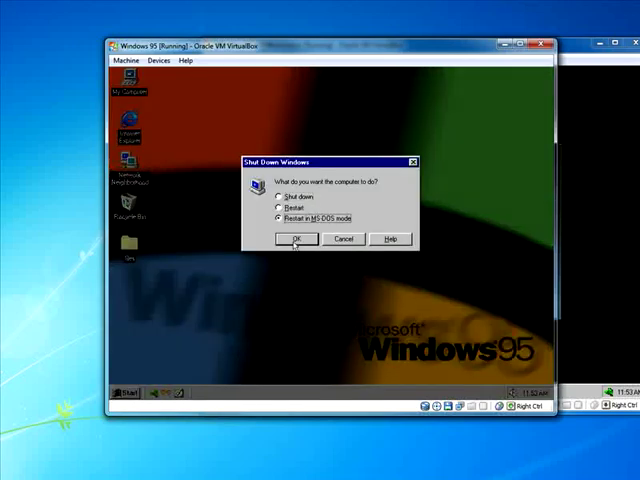
pyautogui.click(295, 239)
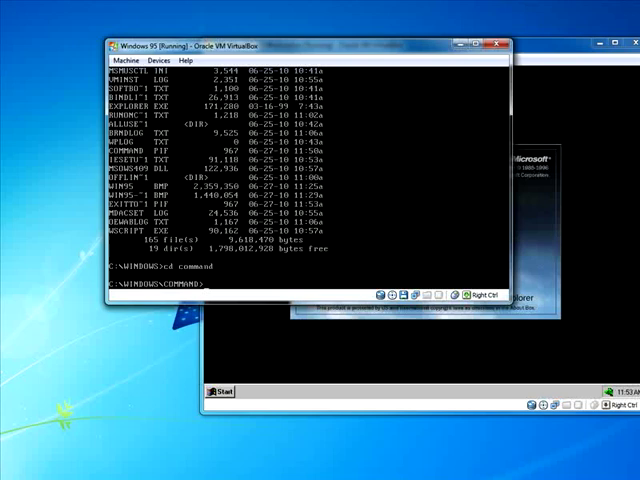
# List the COMMAND folder contents with dir, then exit the DOS session
pyautogui.press('Return')
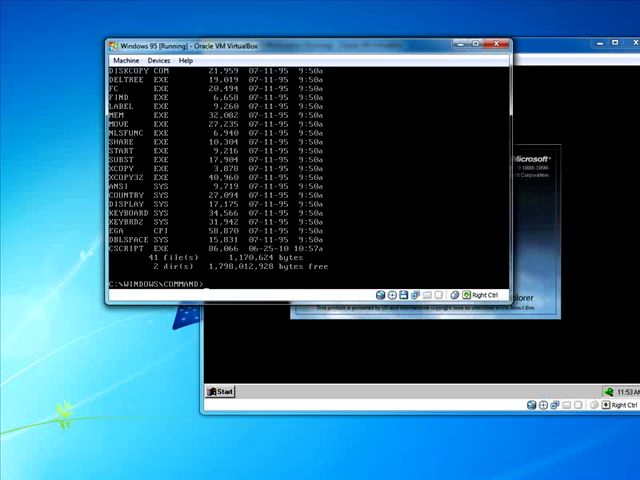
pyautogui.write('exit')
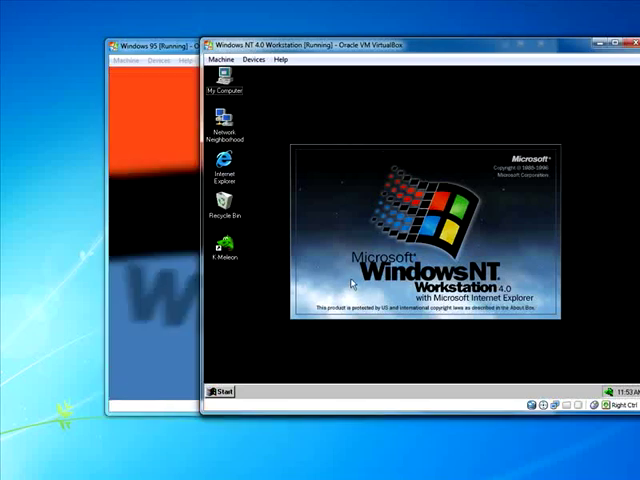
pyautogui.moveTo(345, 298)
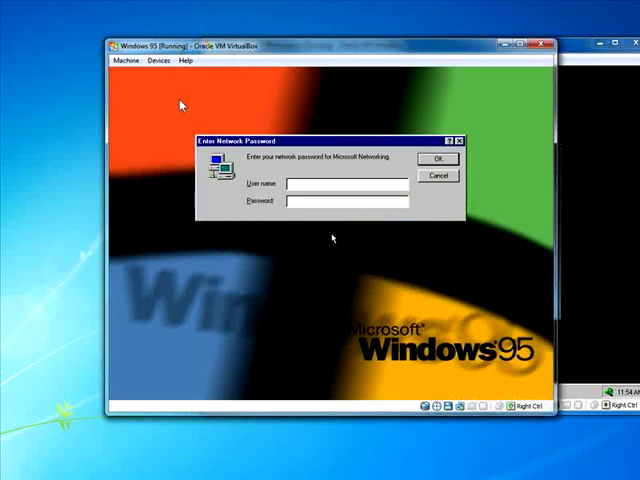
pyautogui.moveTo(445, 189)
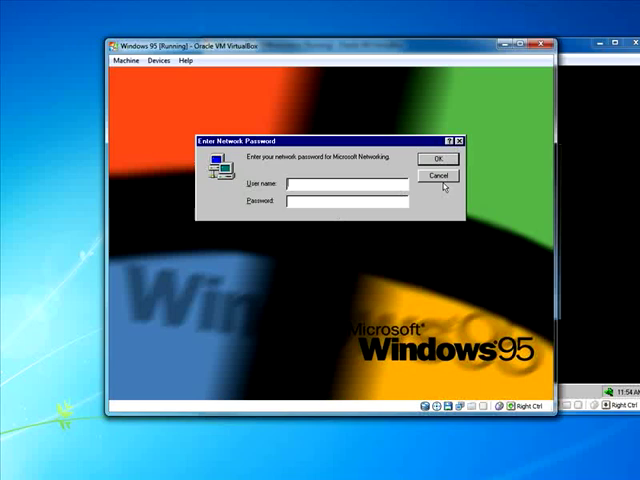